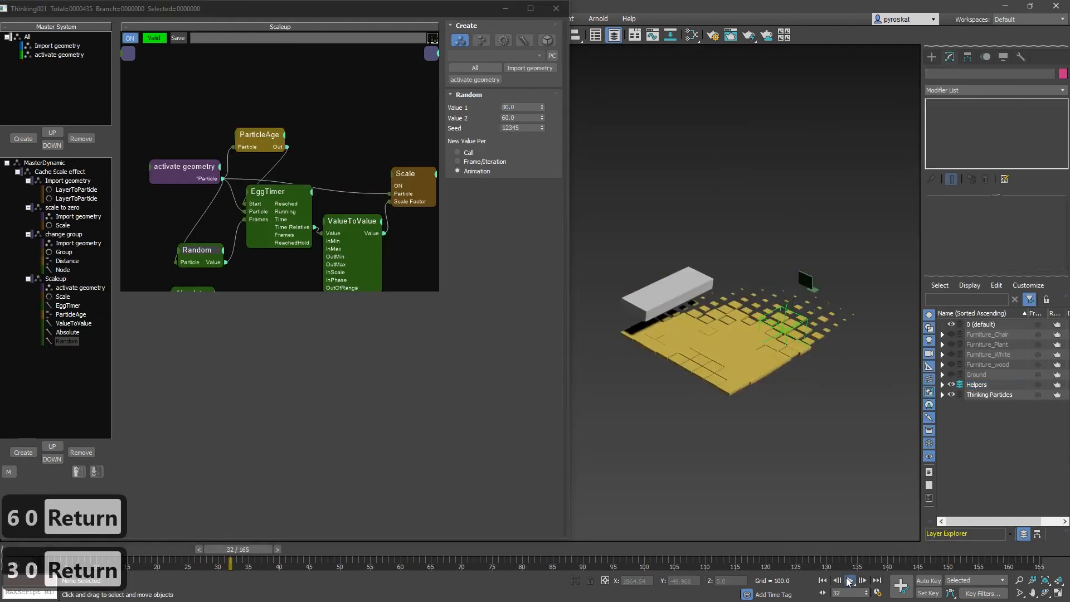
Play the room simulation so gun shots shatter floor tiles around the red teapot.
click(850, 581)
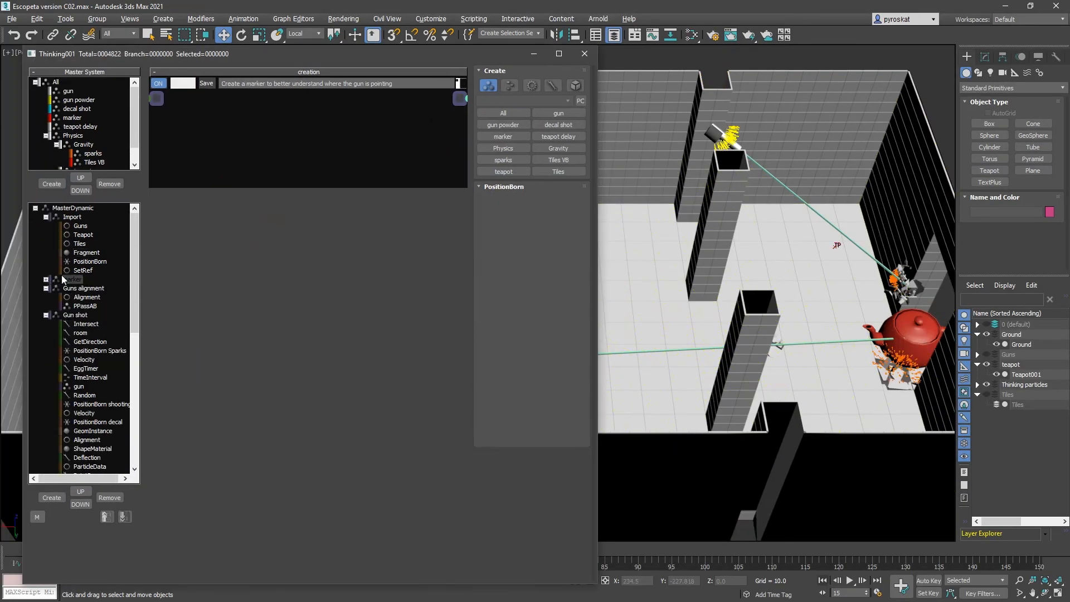
click(851, 579)
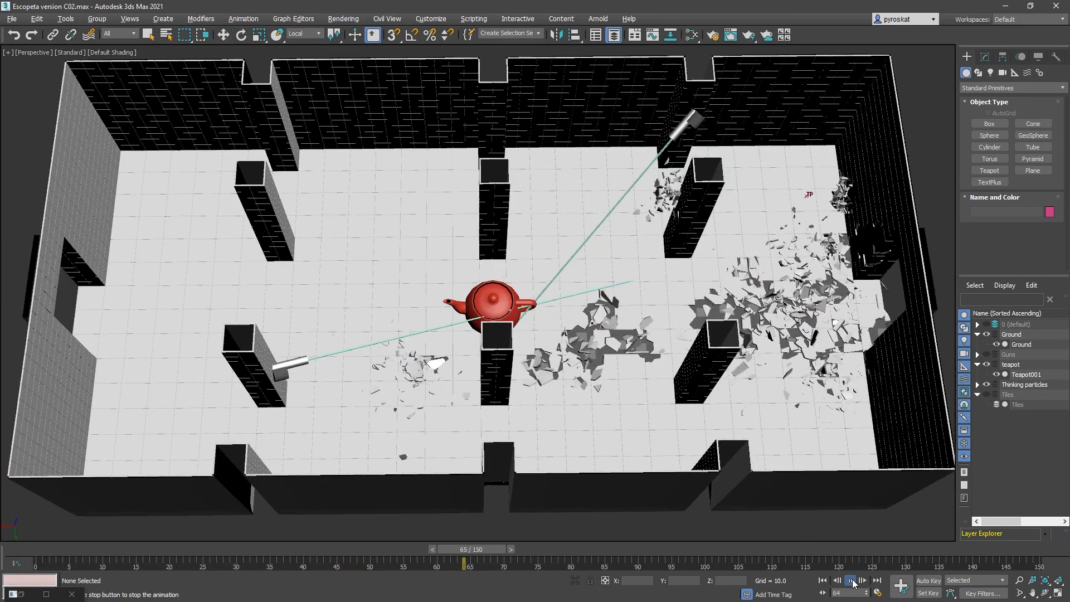
click(851, 580)
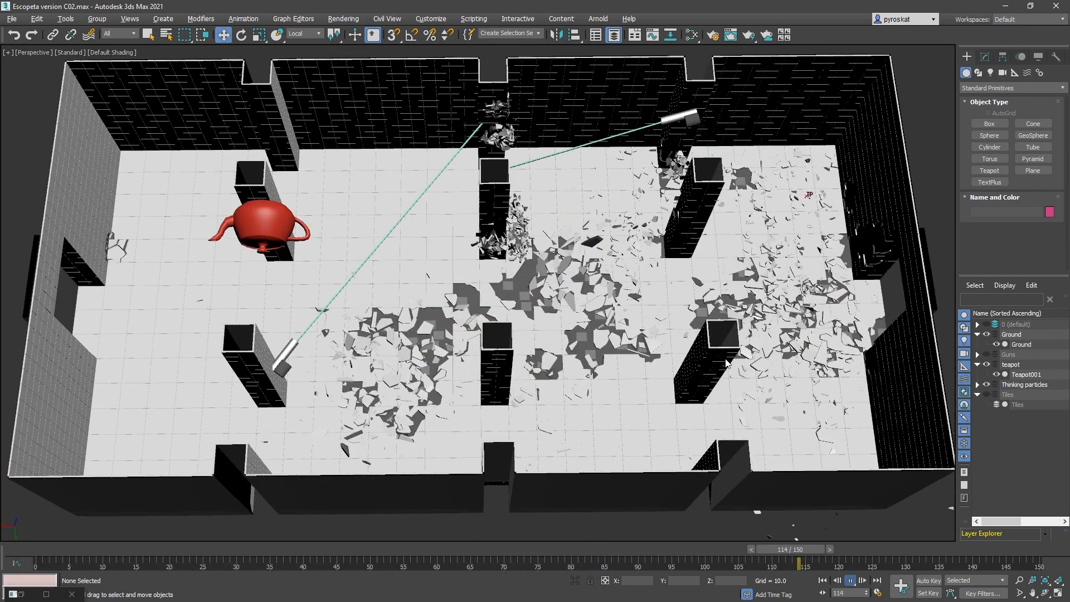